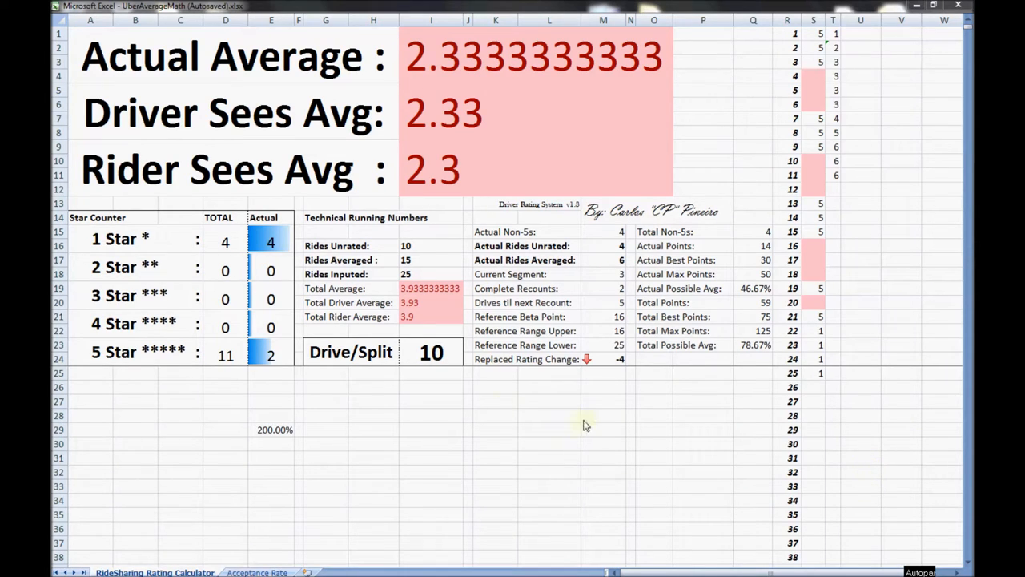
mouse_move(248, 559)
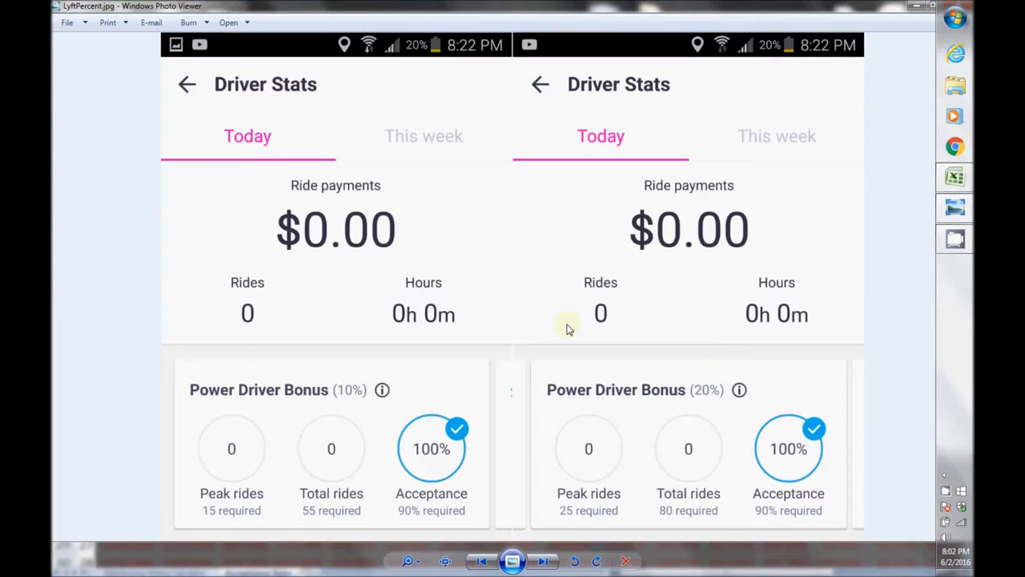
mouse_move(245, 480)
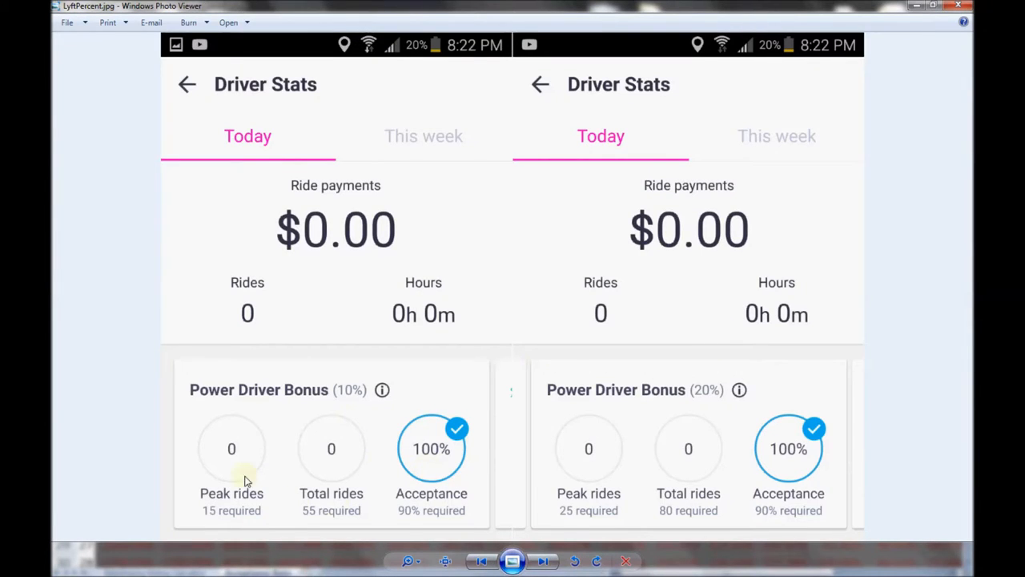
mouse_move(813, 505)
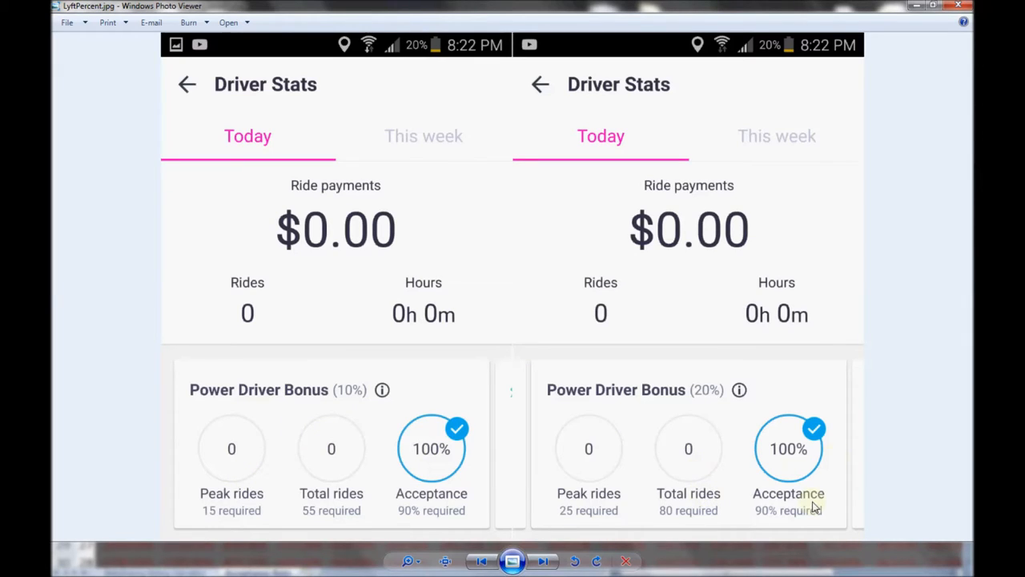
mouse_move(833, 485)
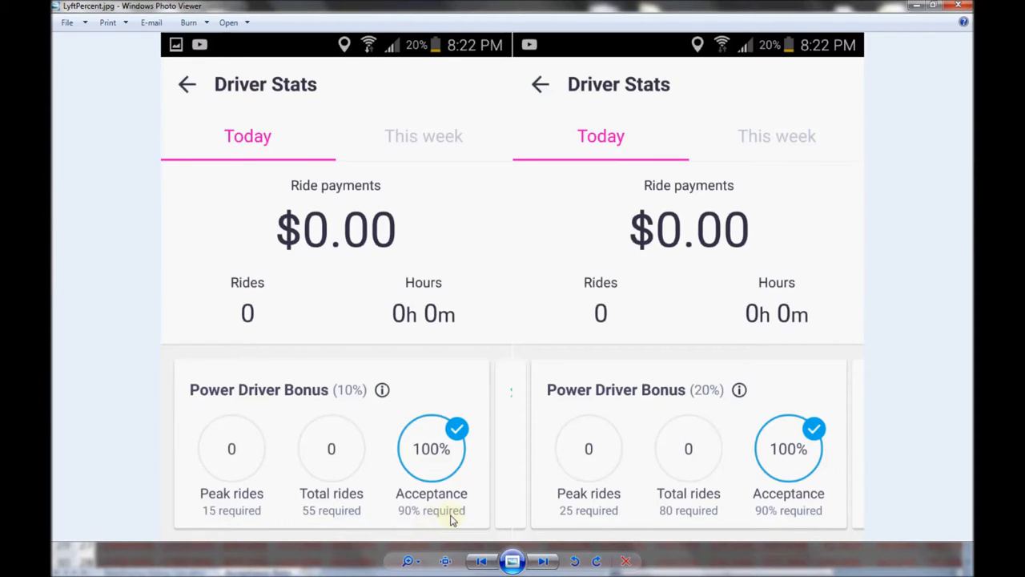
mouse_move(807, 291)
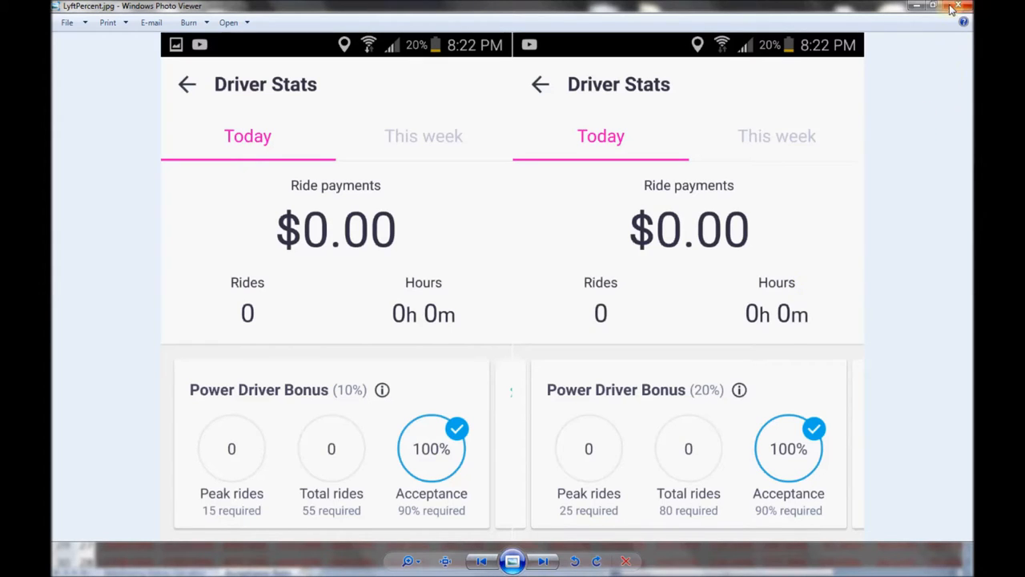
mouse_move(937, 88)
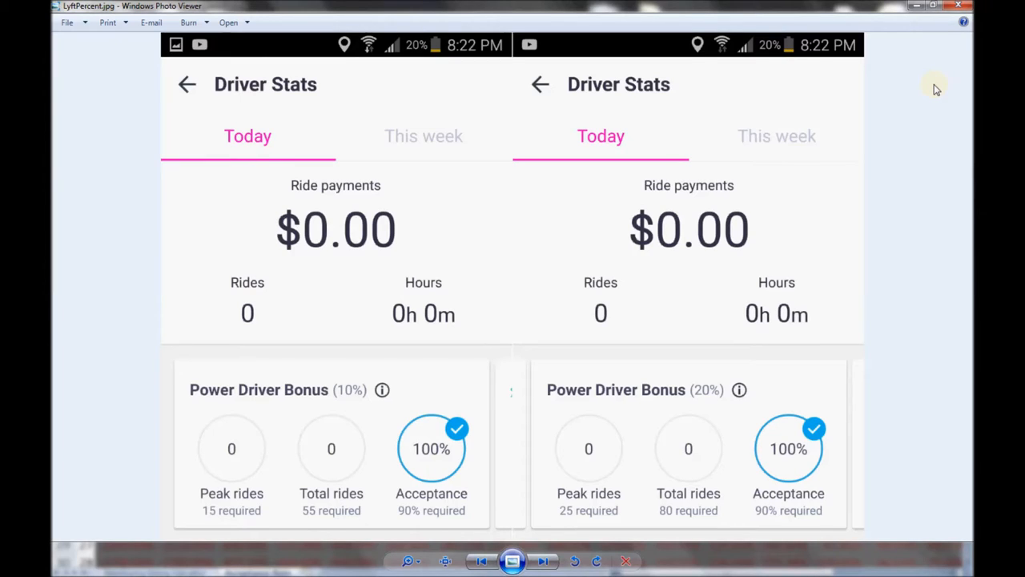
mouse_move(961, 6)
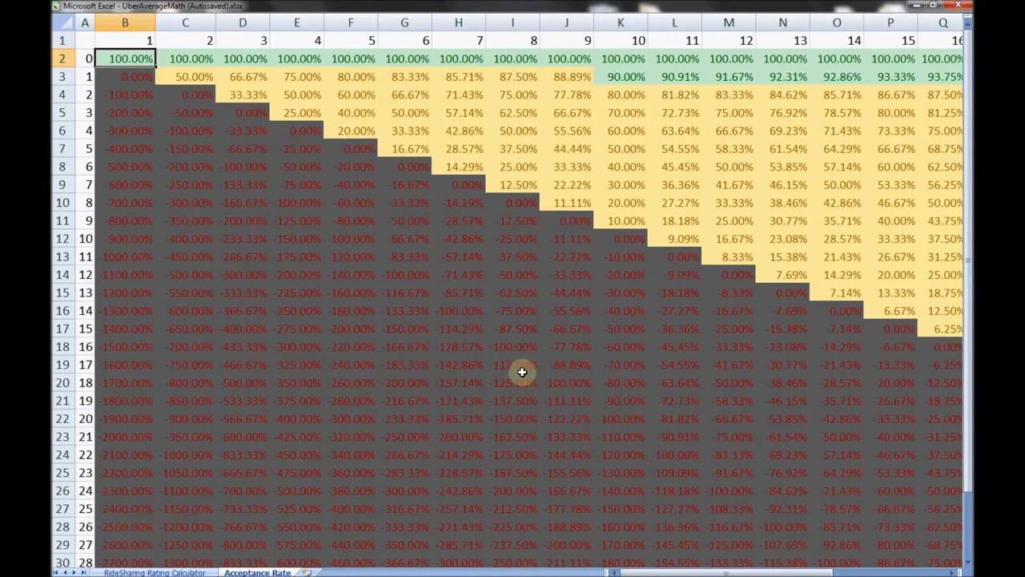
mouse_move(165, 105)
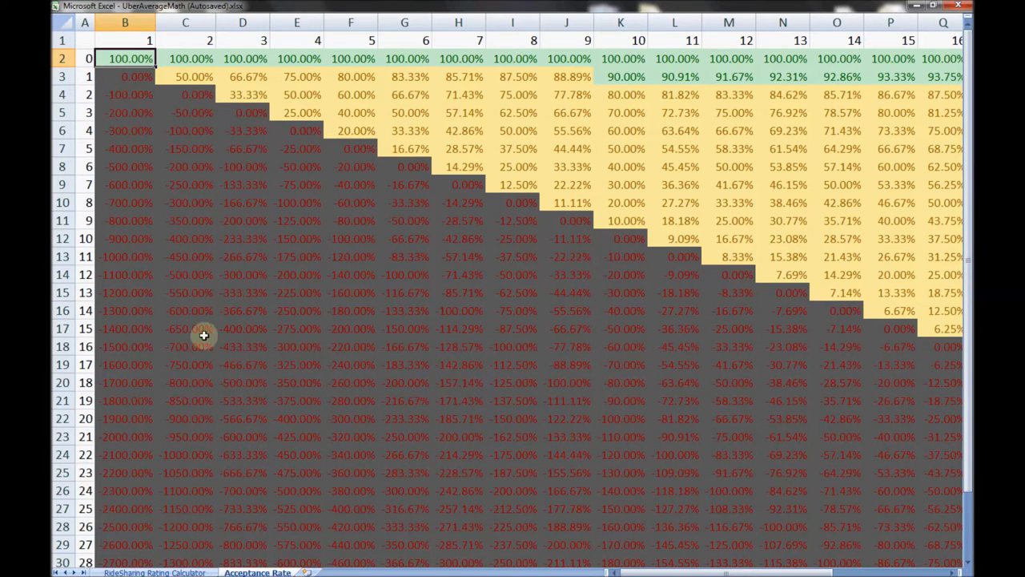
mouse_move(160, 124)
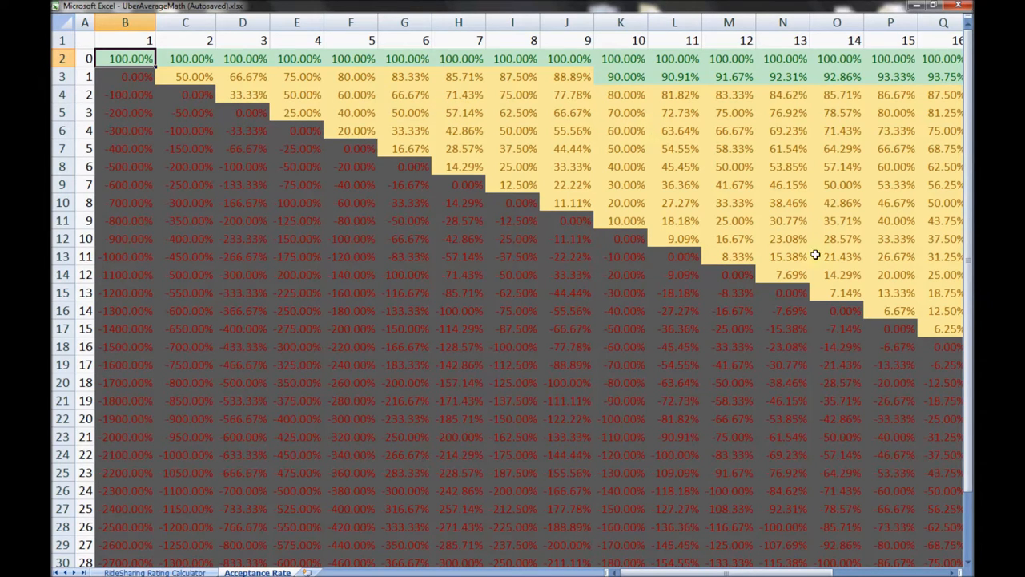
mouse_move(720, 76)
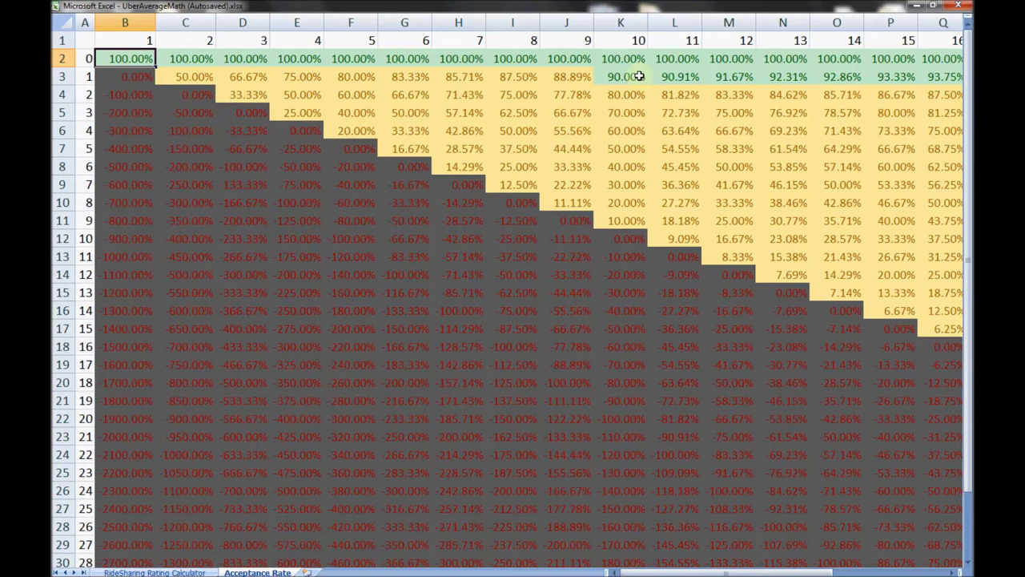
mouse_move(455, 168)
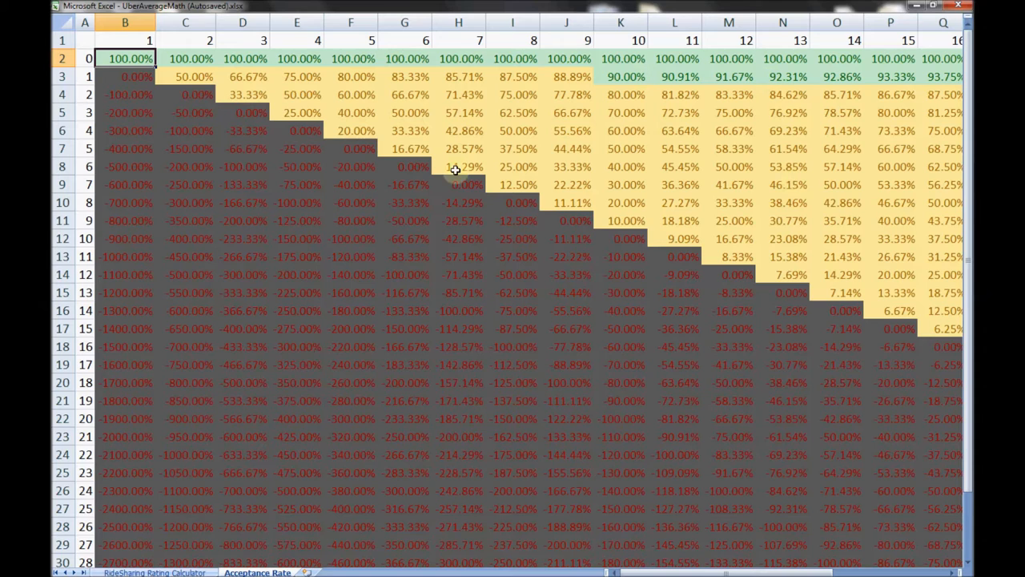
mouse_move(98, 43)
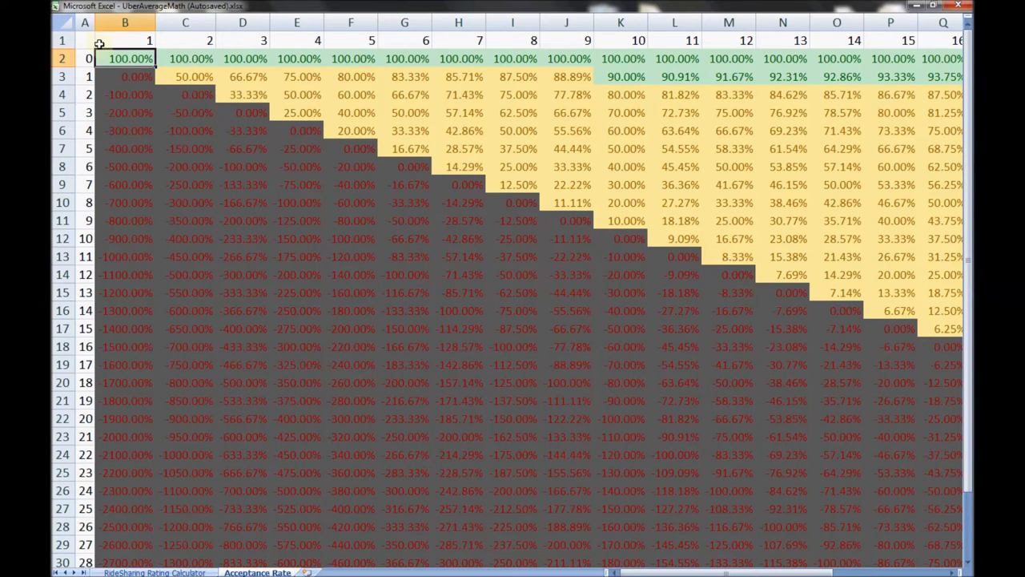
mouse_move(340, 37)
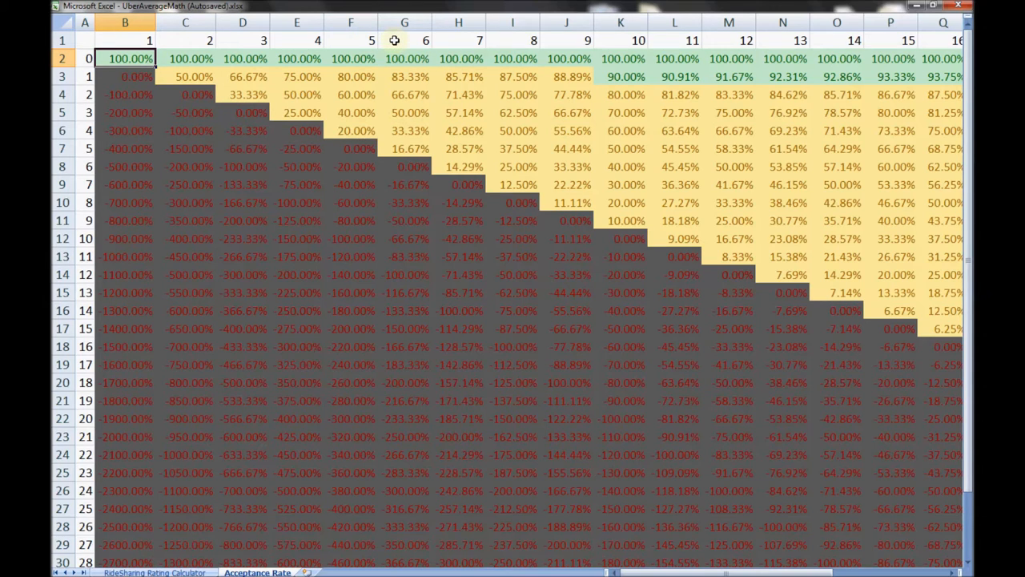
mouse_move(200, 40)
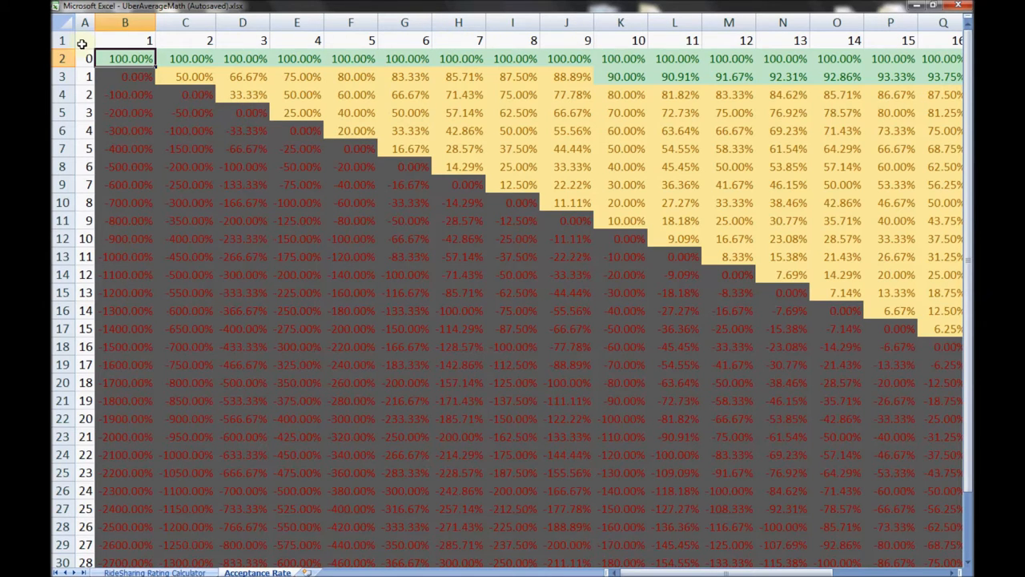
mouse_move(90, 151)
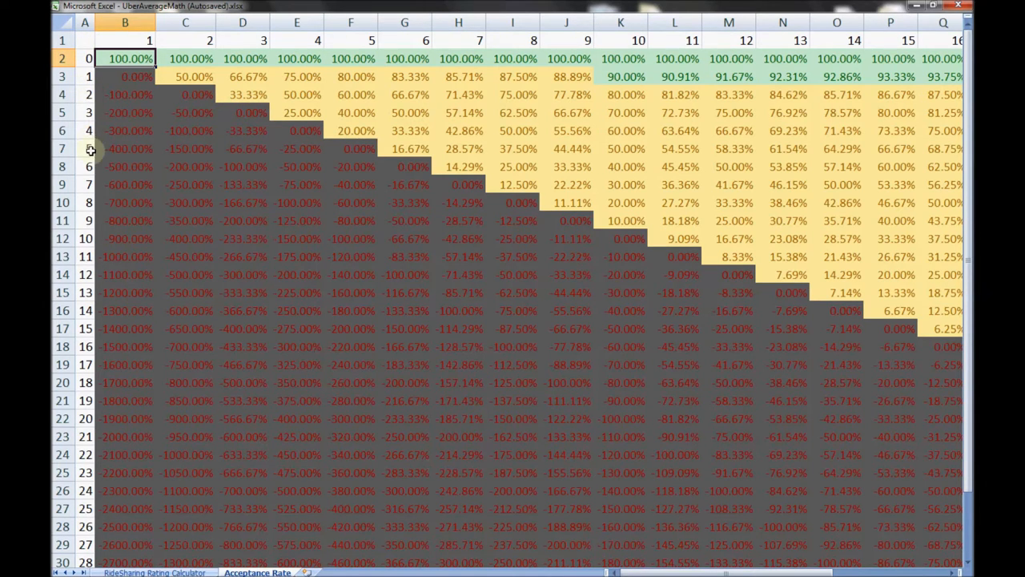
mouse_move(86, 221)
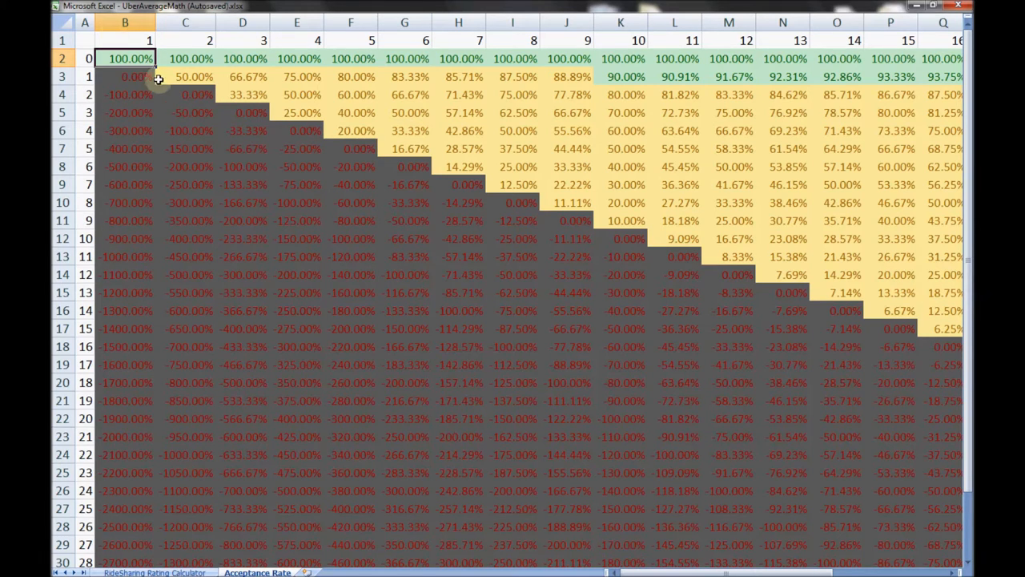
mouse_move(149, 40)
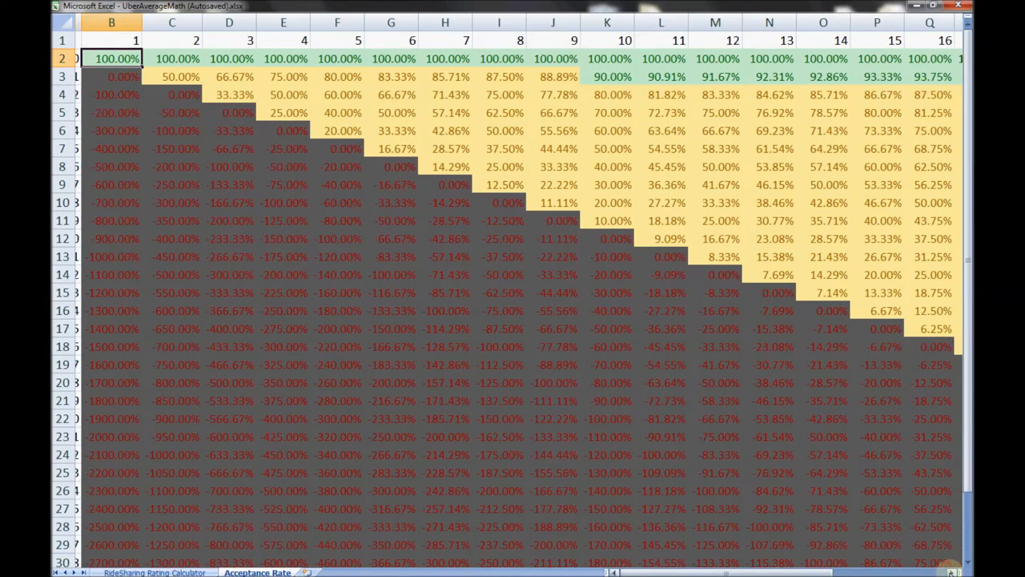
scroll("right", 3)
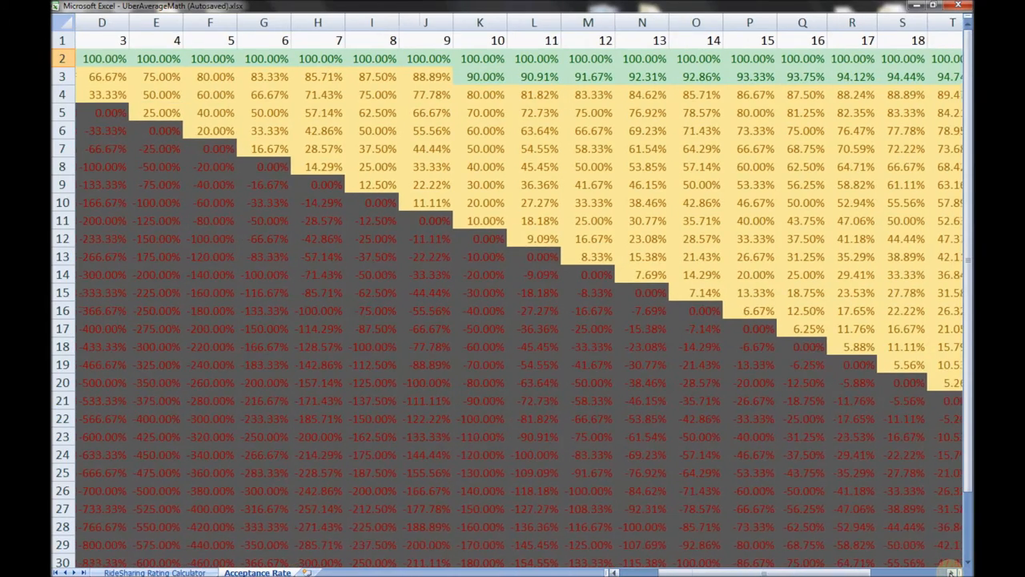
scroll("right", 3)
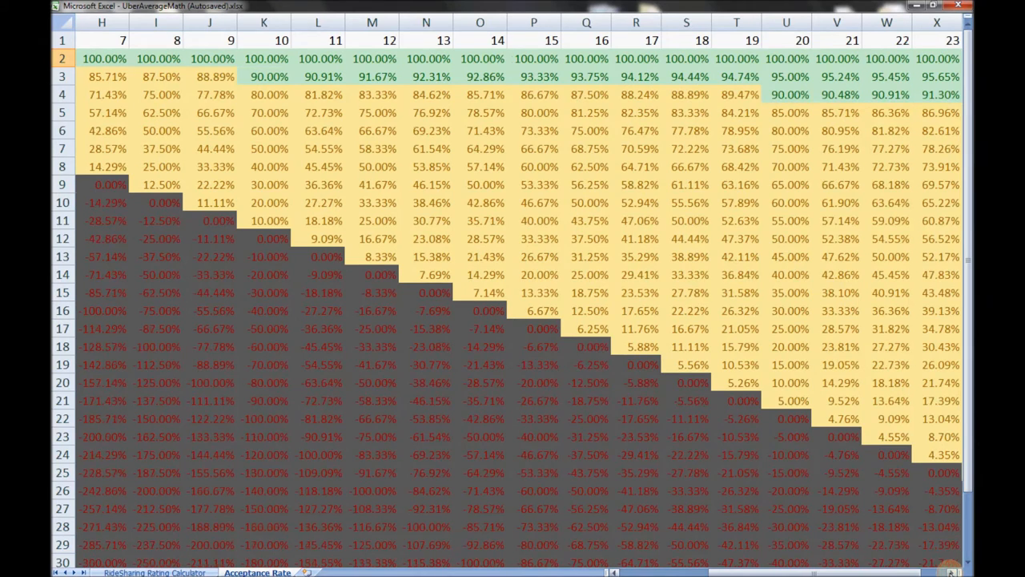
scroll("right", 3)
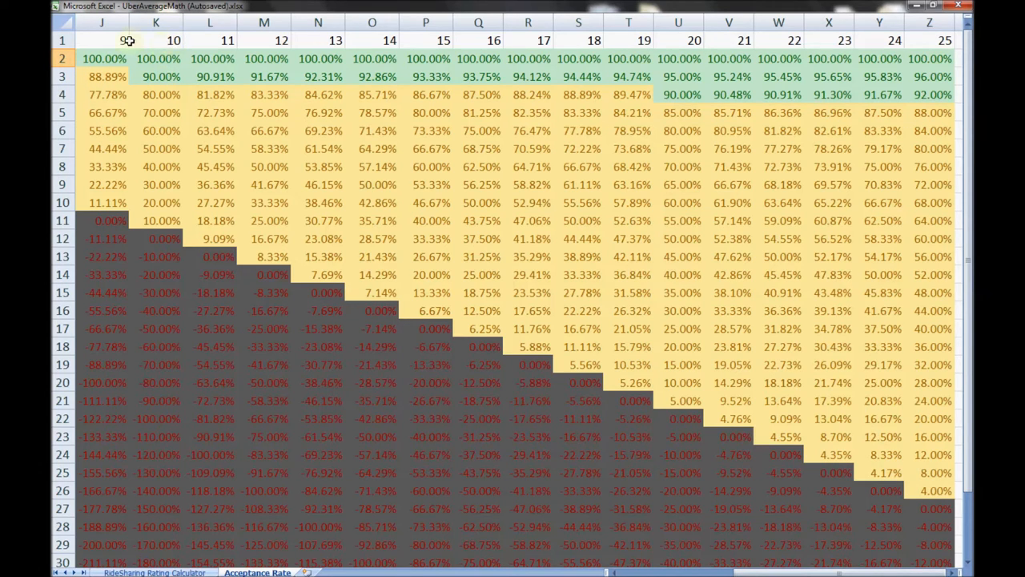
mouse_move(186, 41)
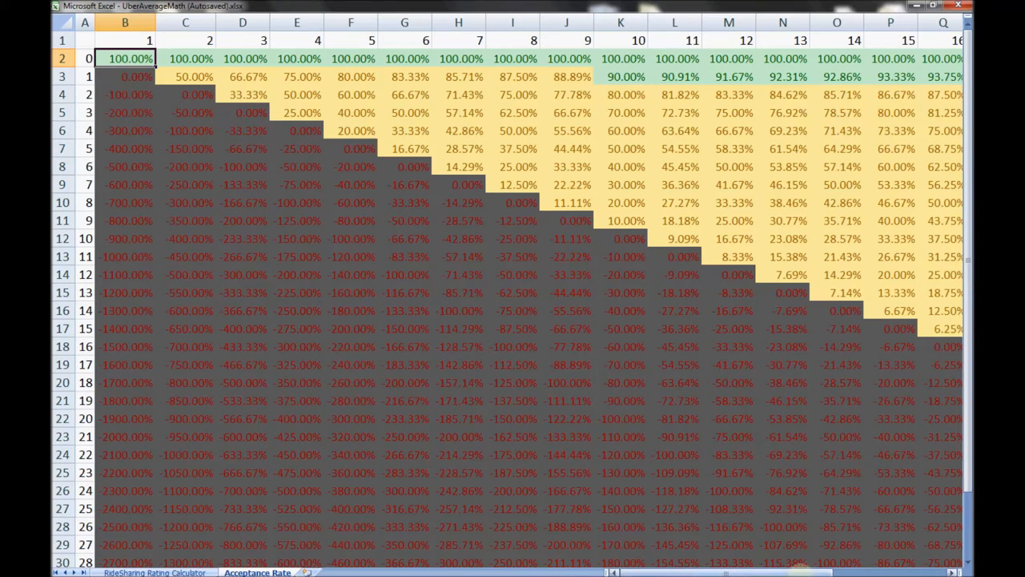
scroll("right", 3)
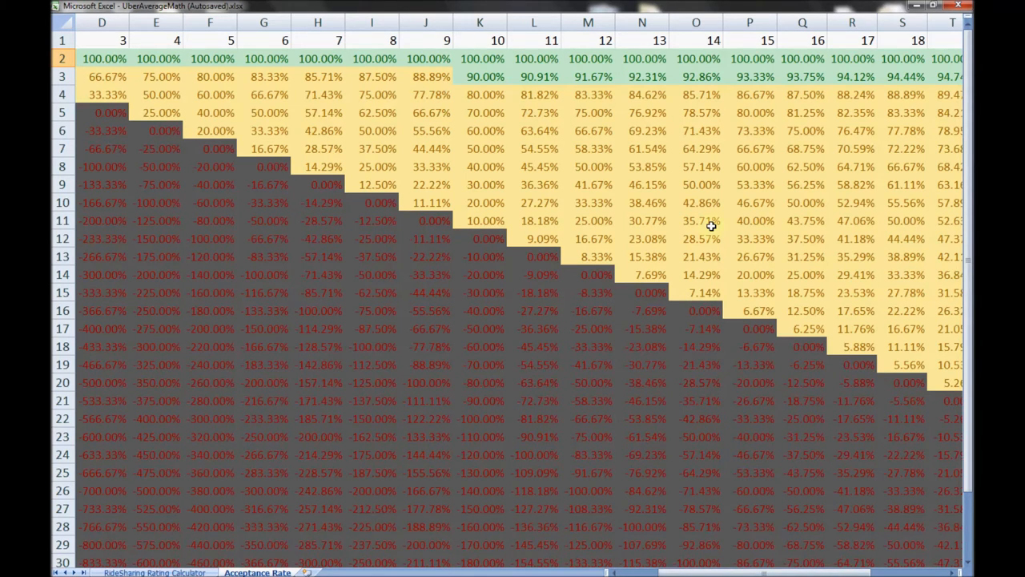
mouse_move(647, 221)
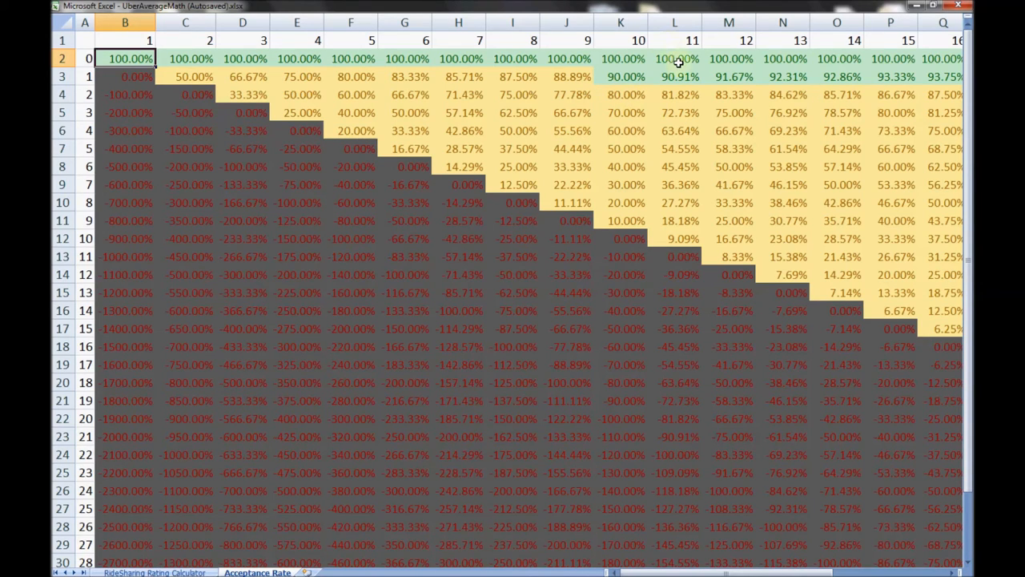
mouse_move(674, 157)
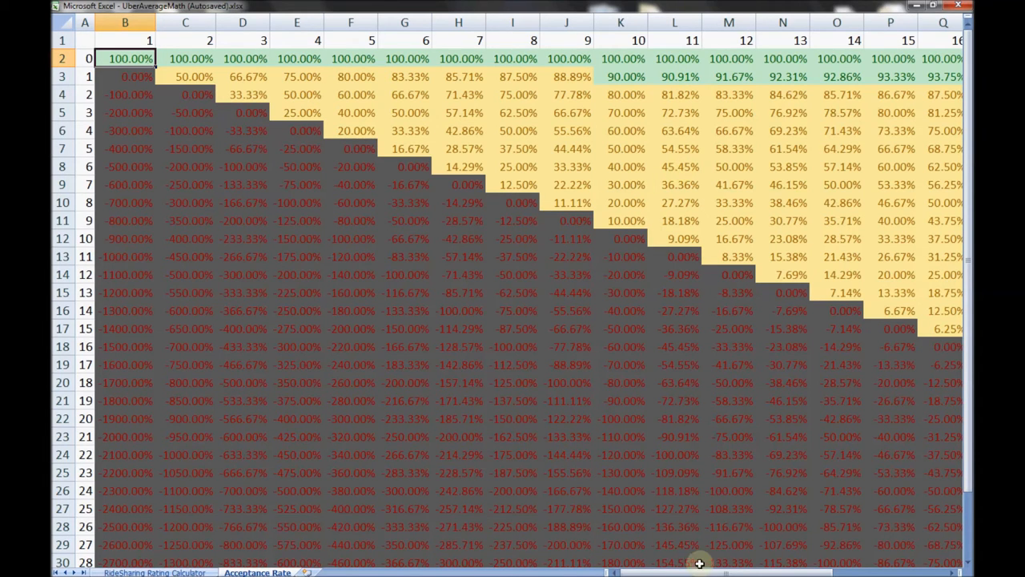
scroll("right", 3)
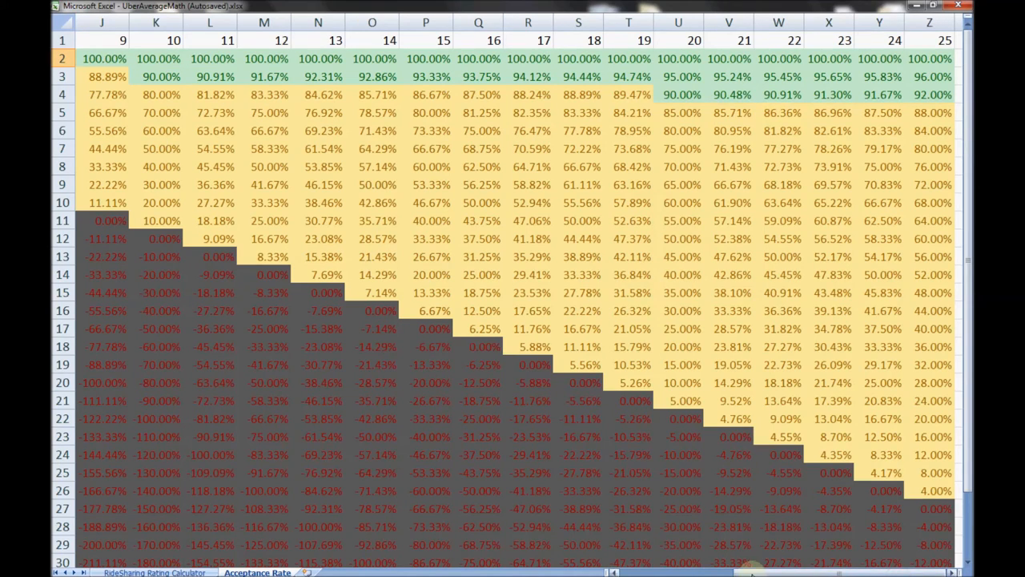
scroll("left", 3)
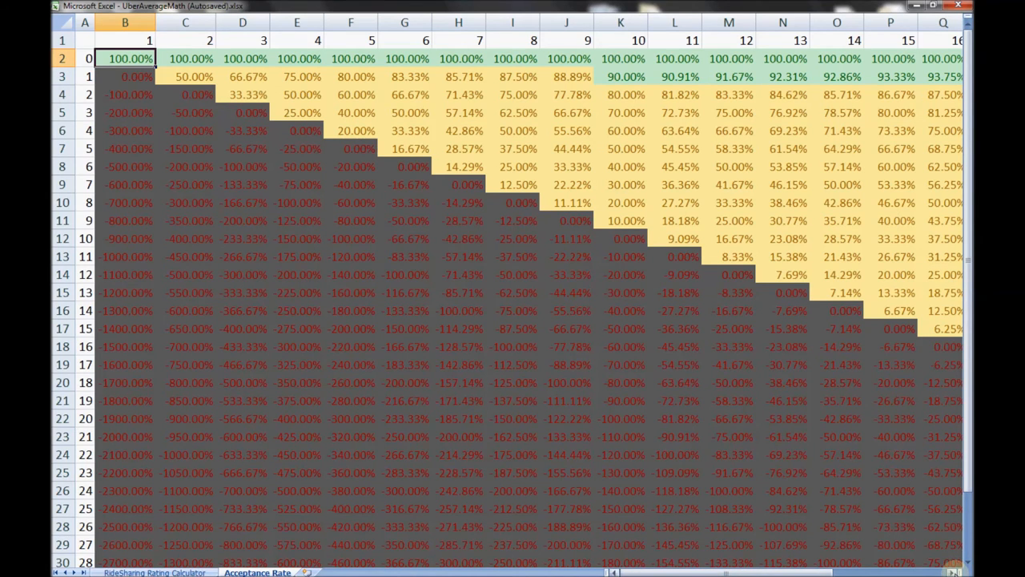
scroll("right", 3)
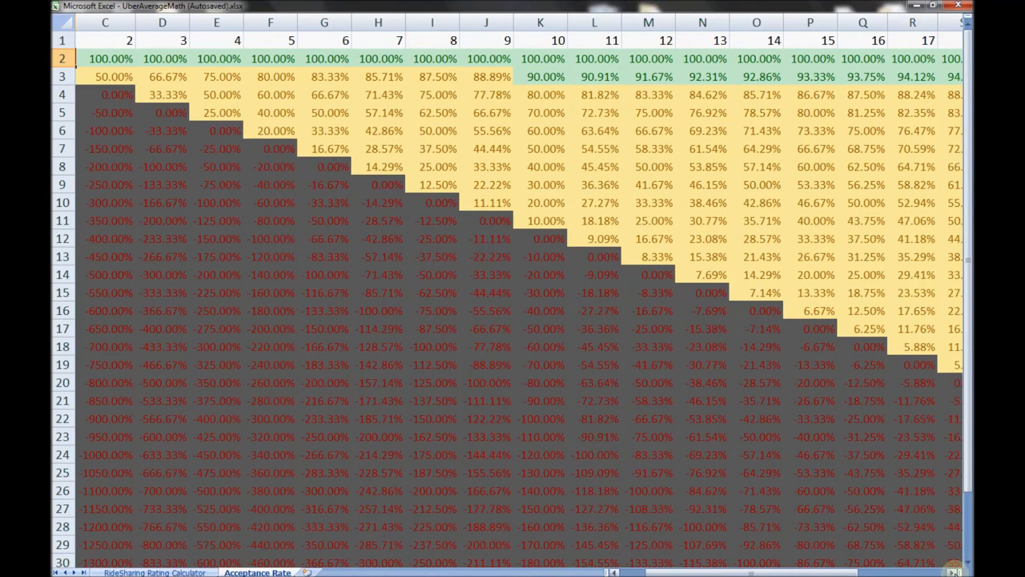
scroll("right", 3)
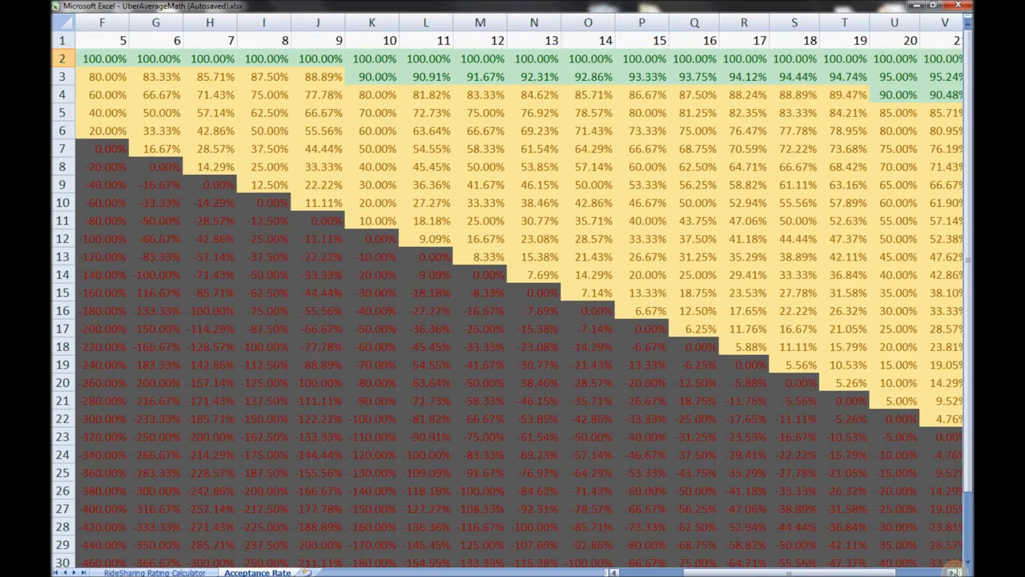
scroll("right", 3)
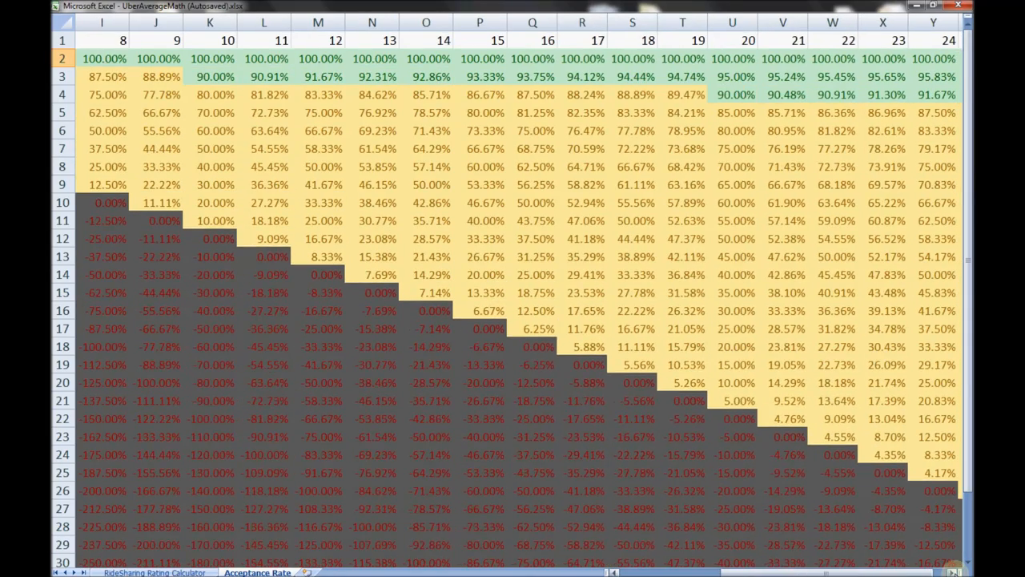
scroll("right", 3)
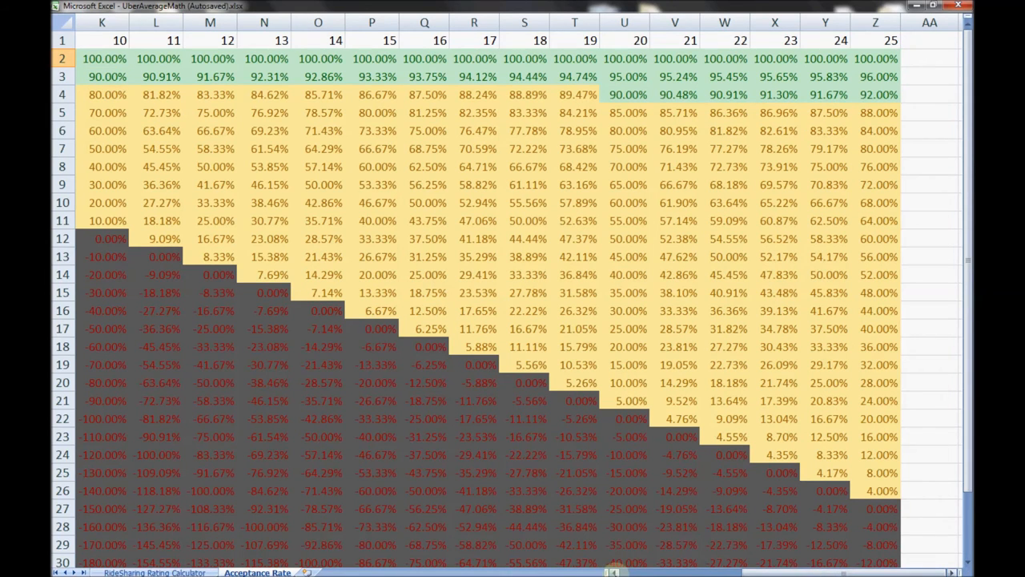
scroll("left", 3)
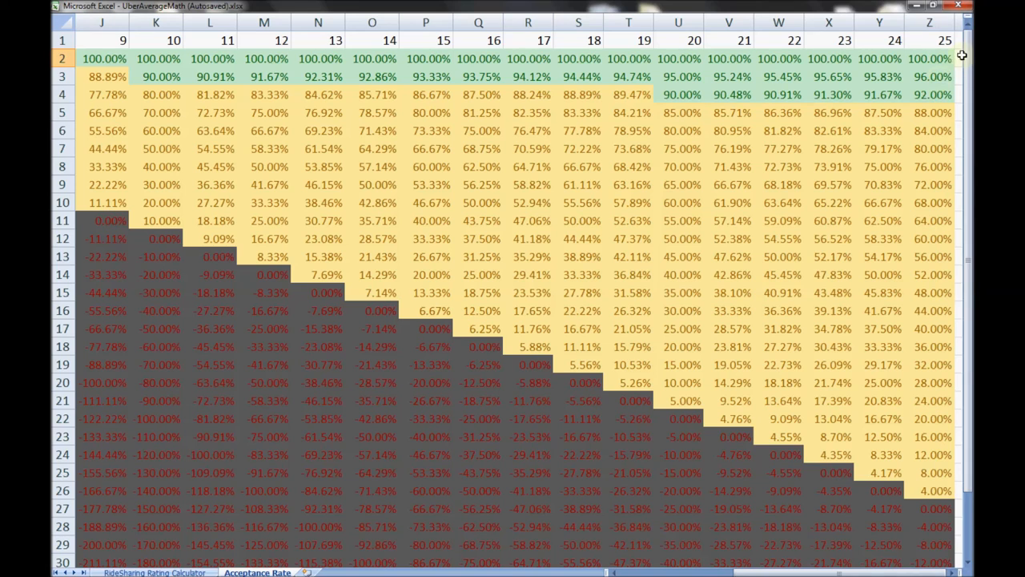
mouse_move(967, 56)
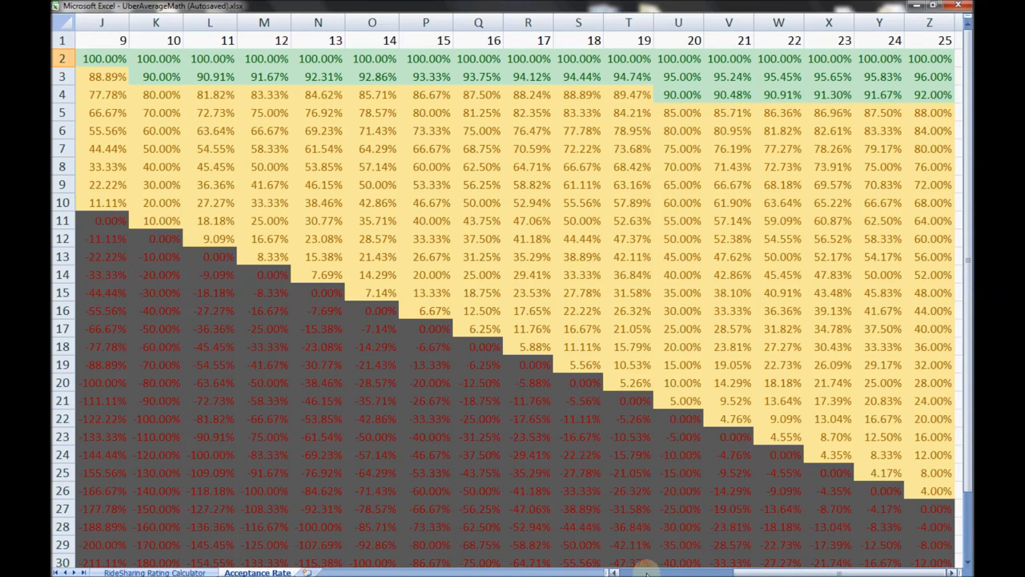
scroll("left", 3)
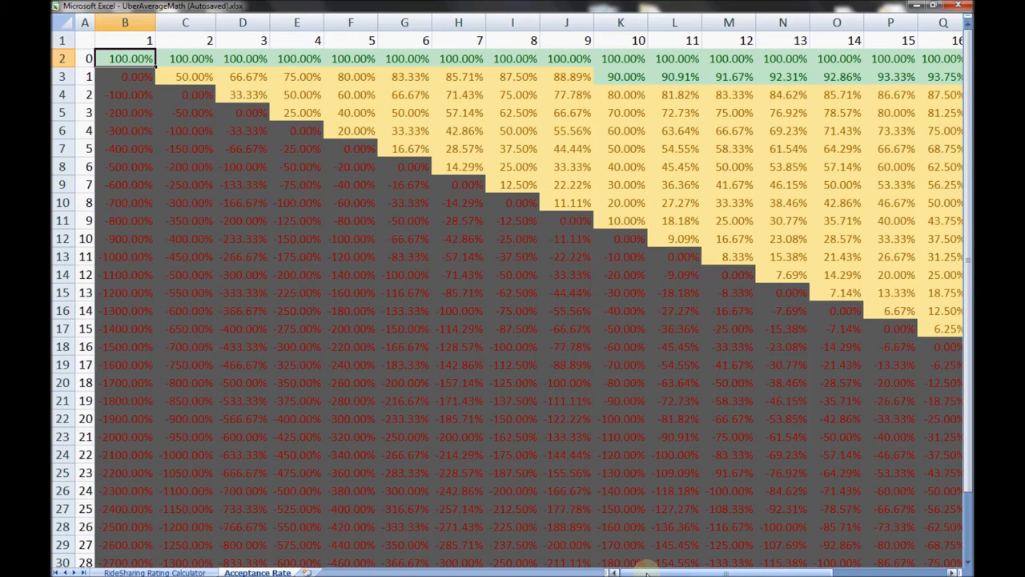